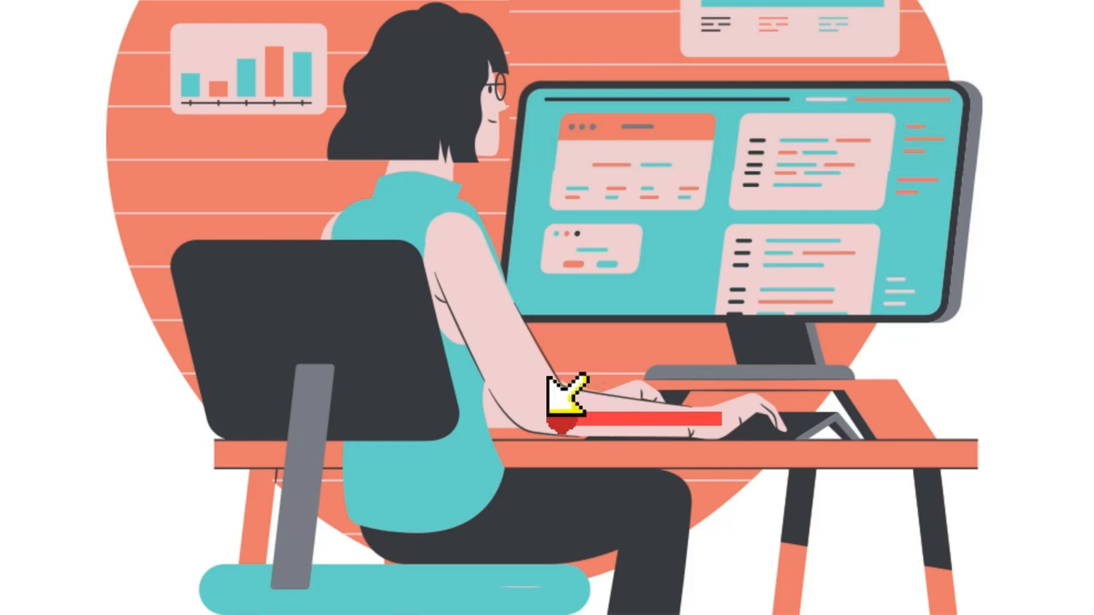
mouse_move(599, 389)
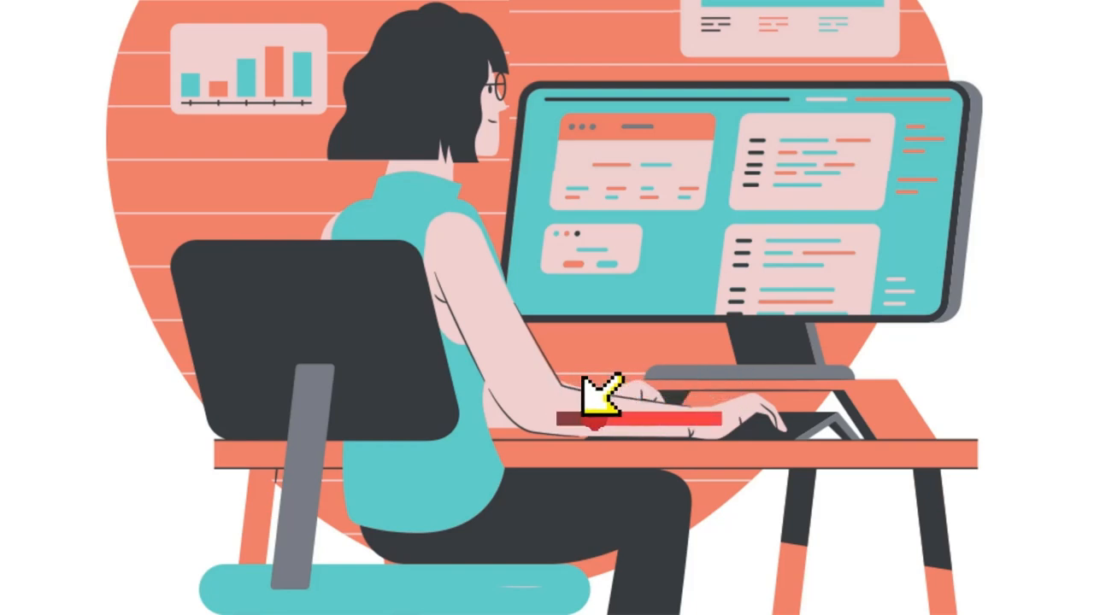